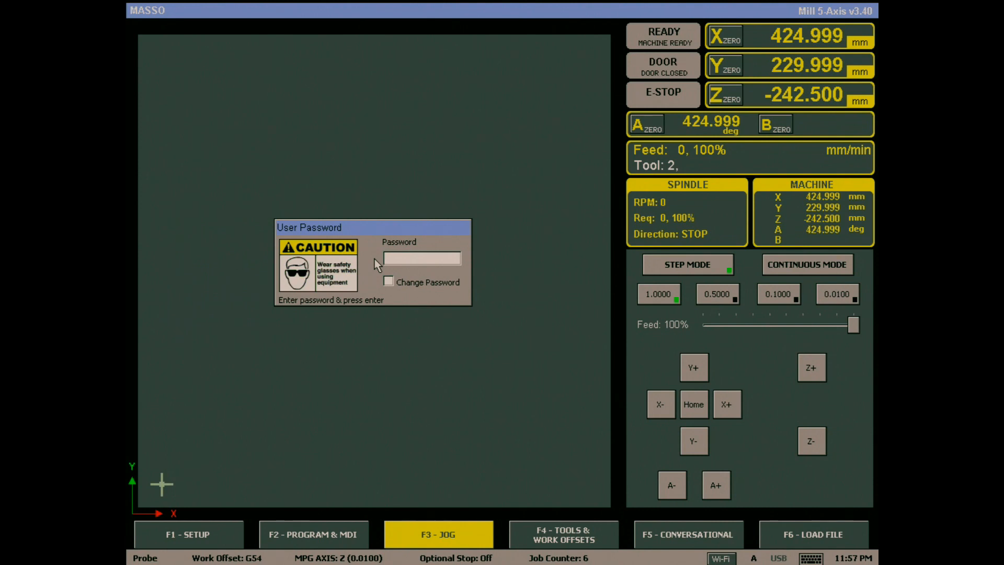
mouse_move(231, 285)
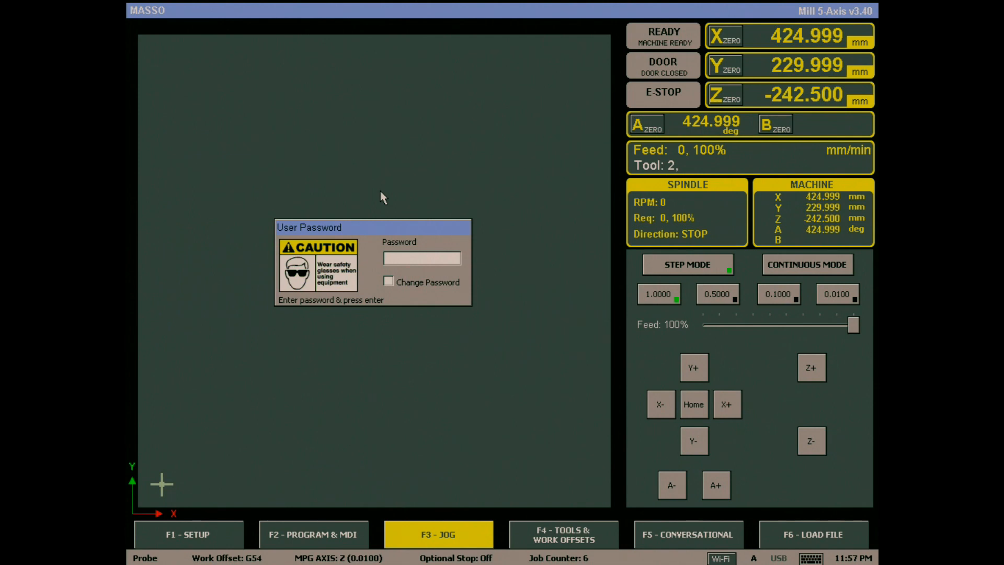
Step: Enter the user password in the User Password prompt and submit it to unlock the jog screen
click(421, 258)
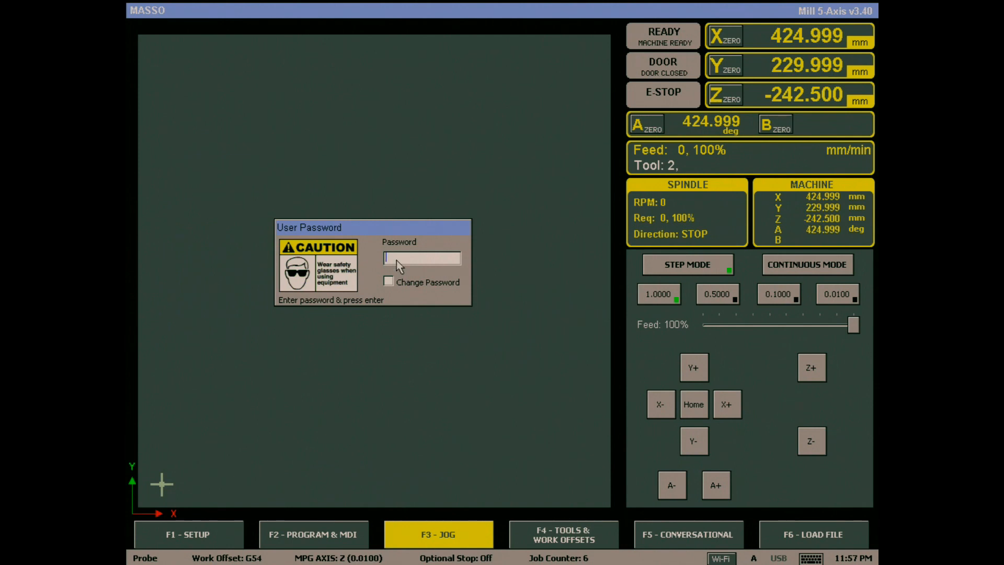
mouse_move(439, 262)
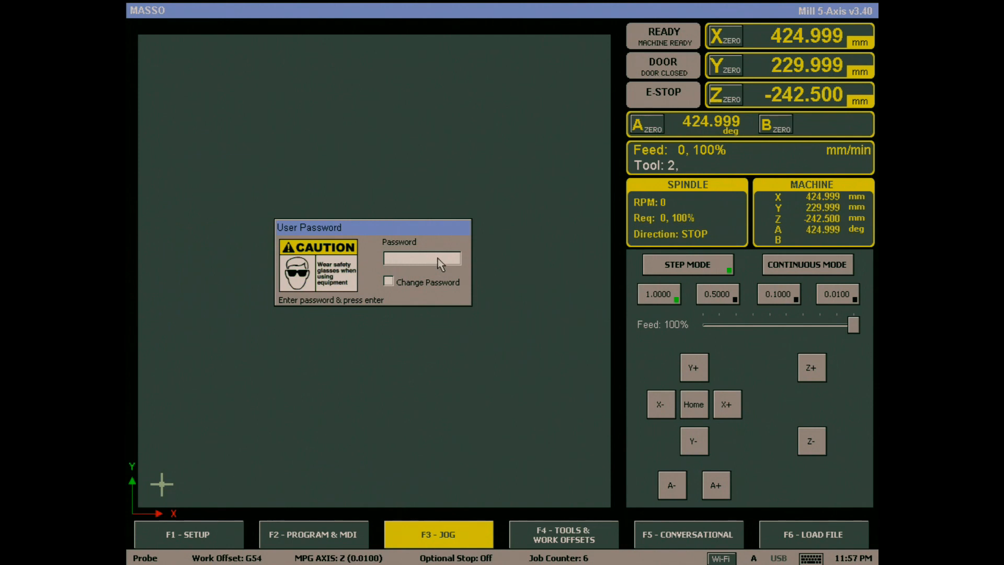
text(H)
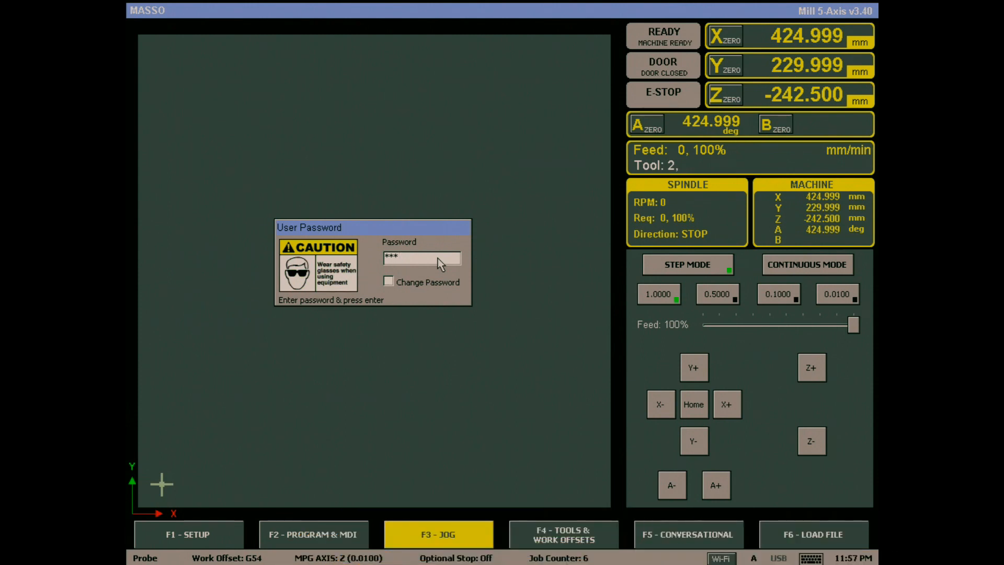
key(enter)
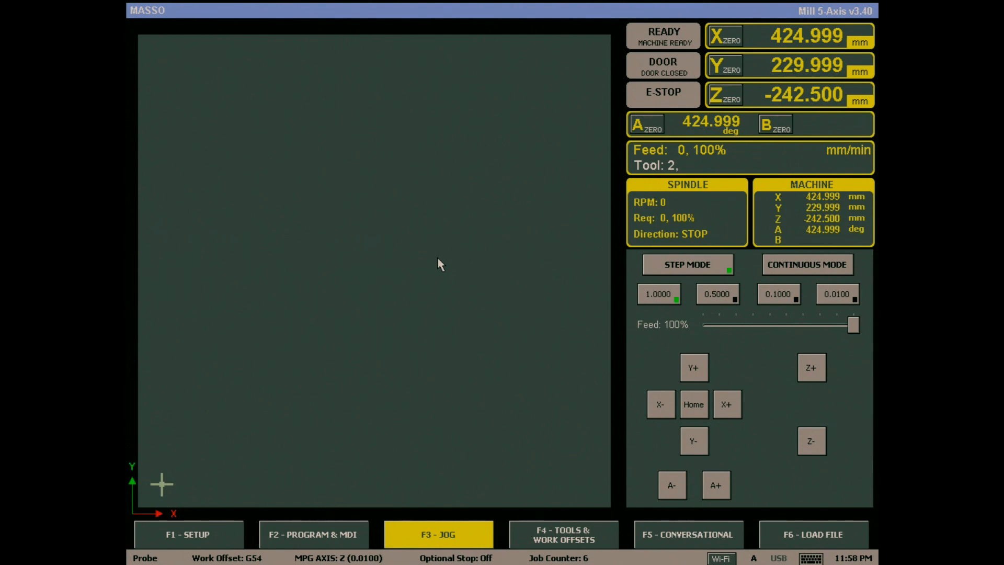
Step: Lock the screen with Ctrl+L so the User Password prompt reappears
key(ctrl+l)
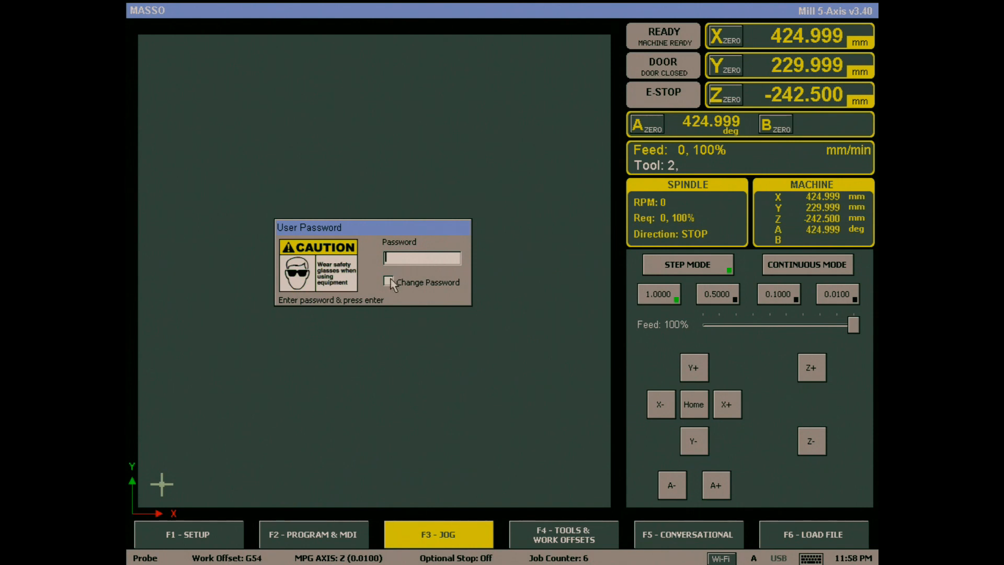
Step: Enable Change Password, enter the current, new and confirm passwords until matched, and confirm
click(388, 282)
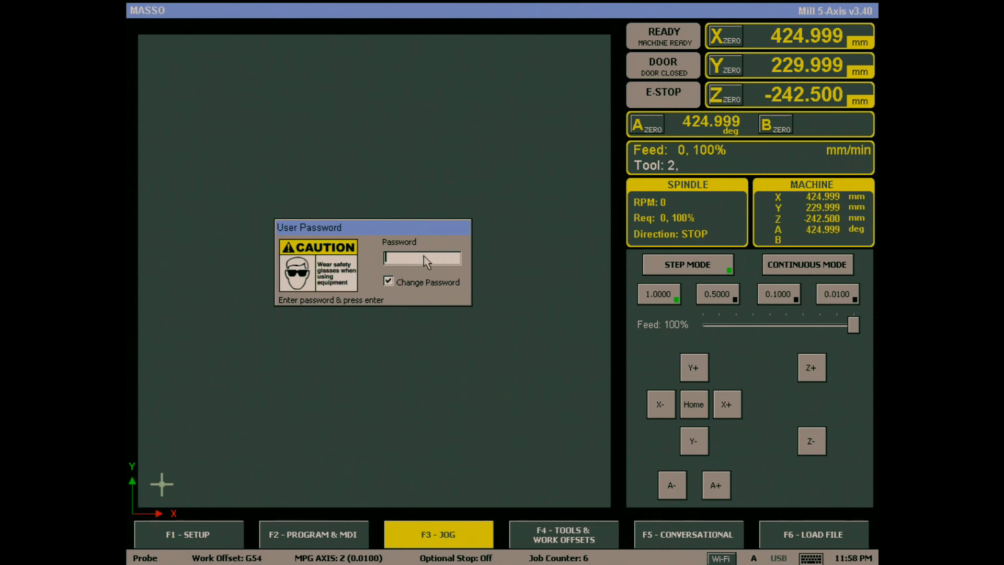
text(**)
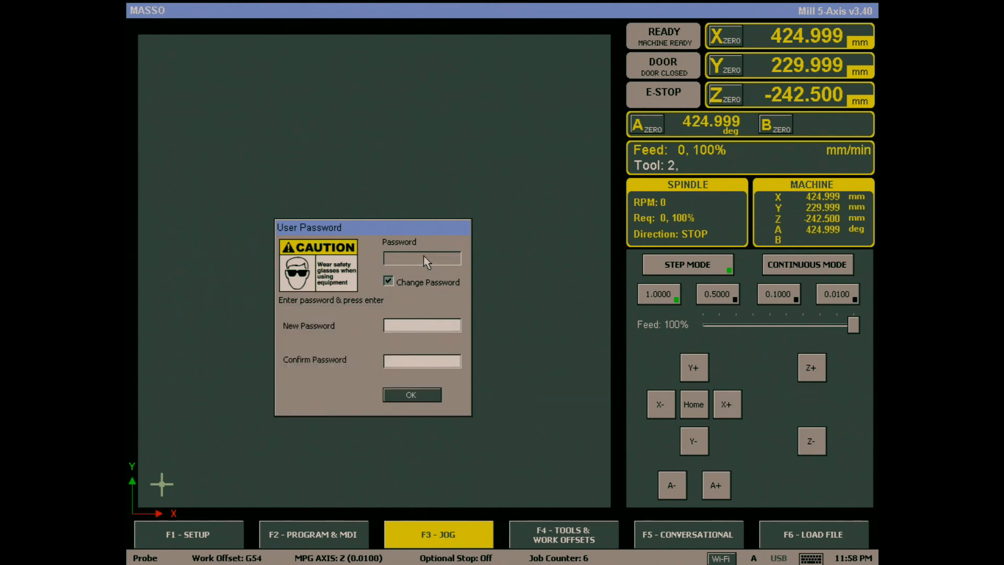
text(*)
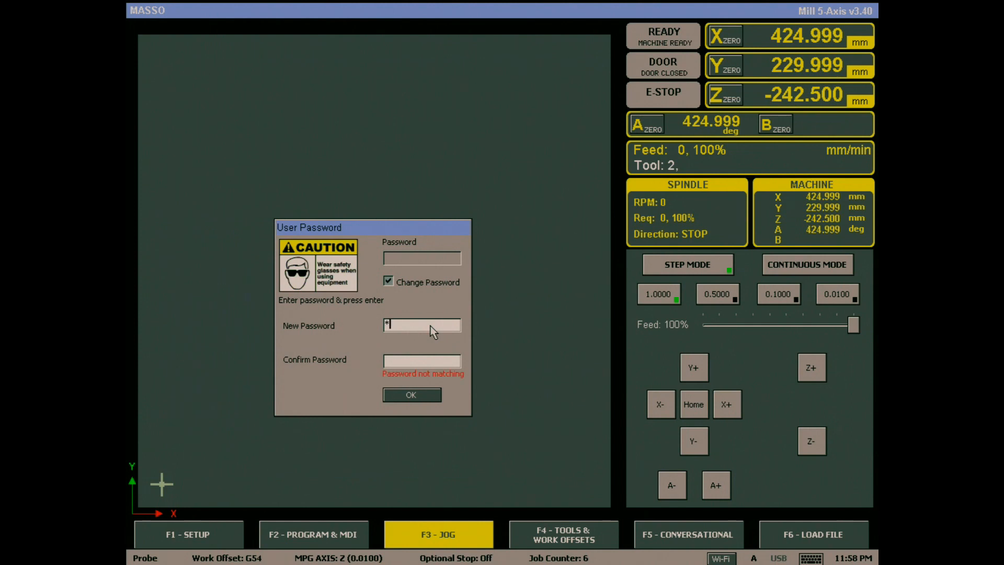
text(*****)
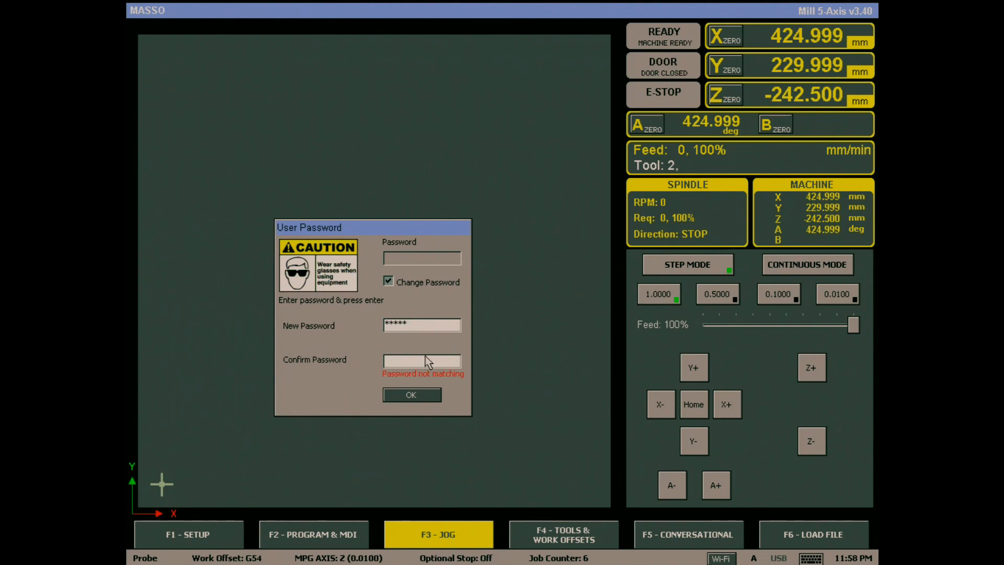
text(***)
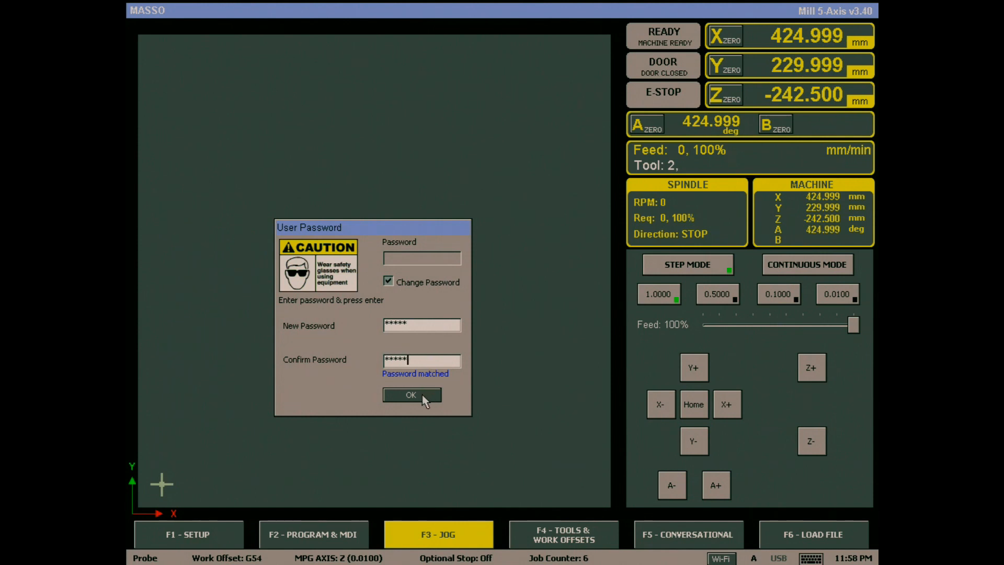
click(411, 395)
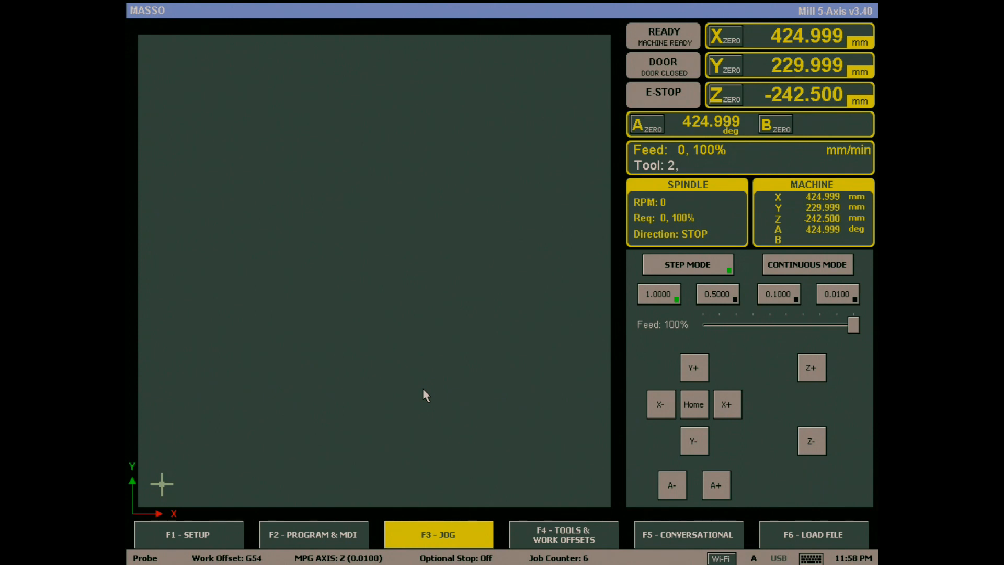
Step: Reopen the prompt, enter the current password with blank New/Confirm fields and confirm to remove the user password
click(438, 534)
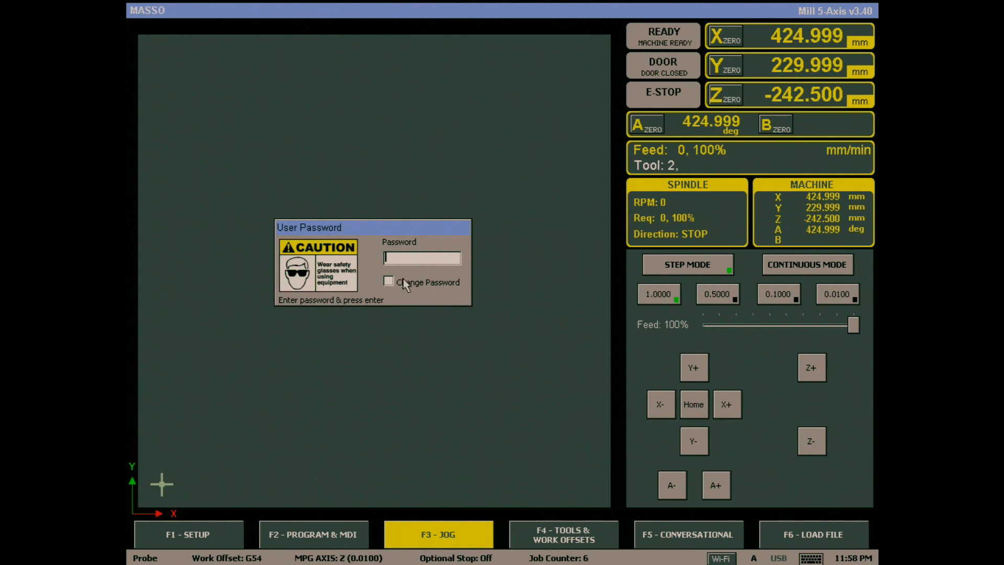
click(388, 282)
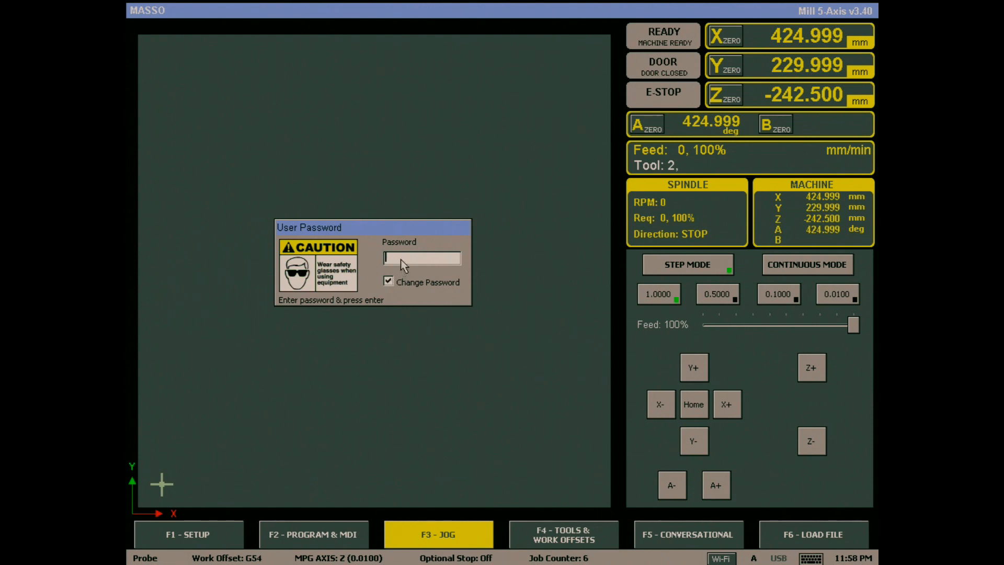
text(****)
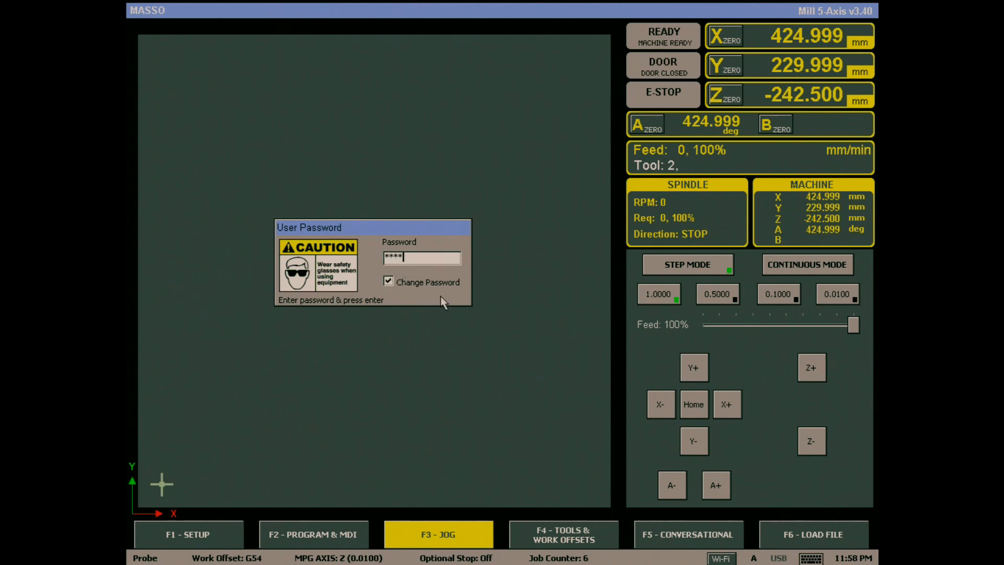
text(*)
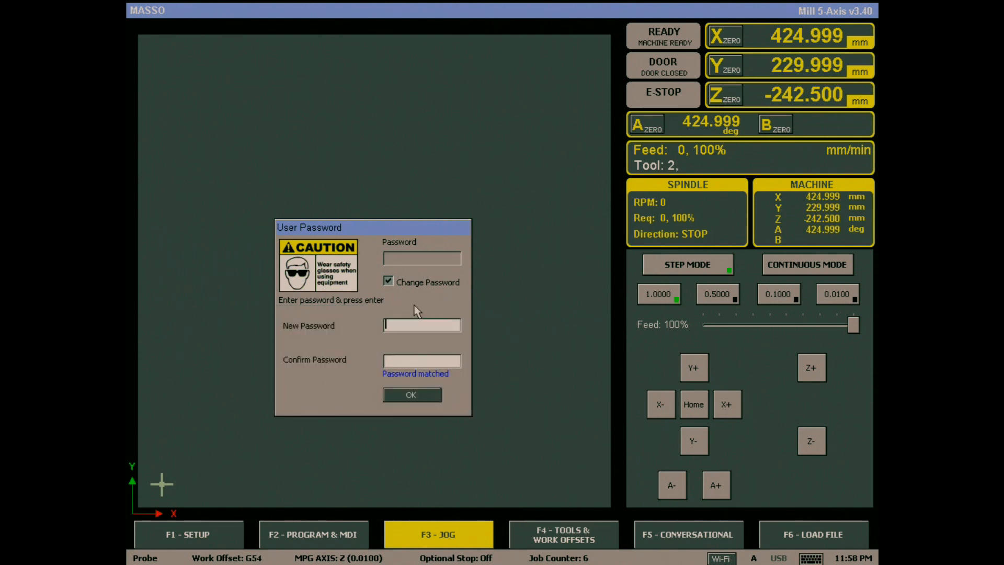
click(411, 395)
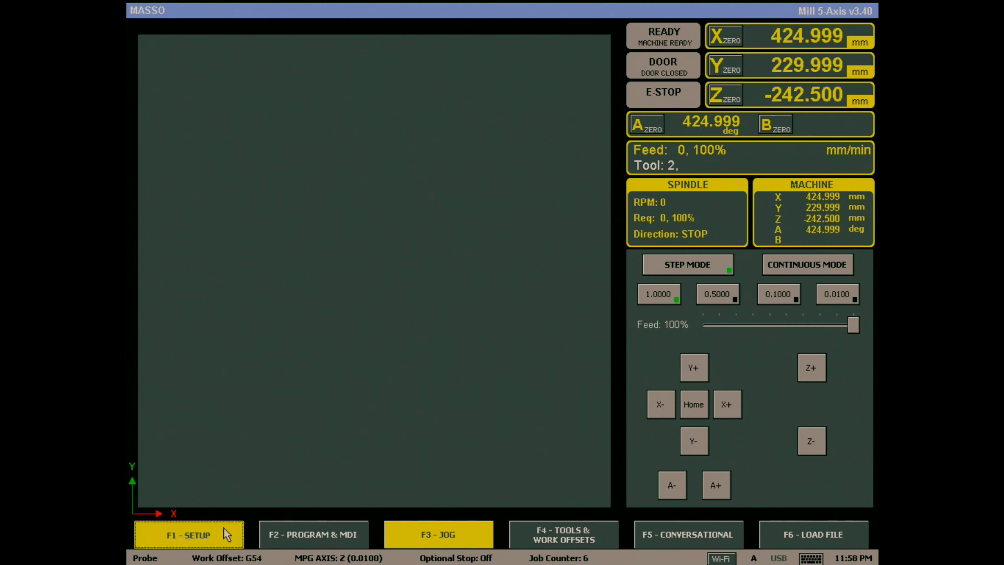
Step: Enter F1 - SETUP without the admin password and select the Resolution 1 input row
click(188, 534)
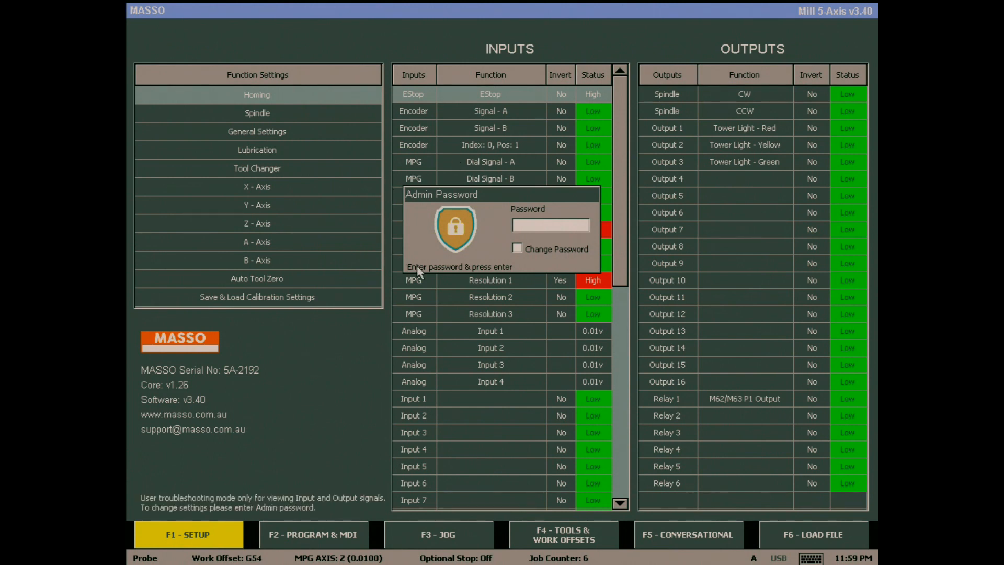
mouse_move(529, 294)
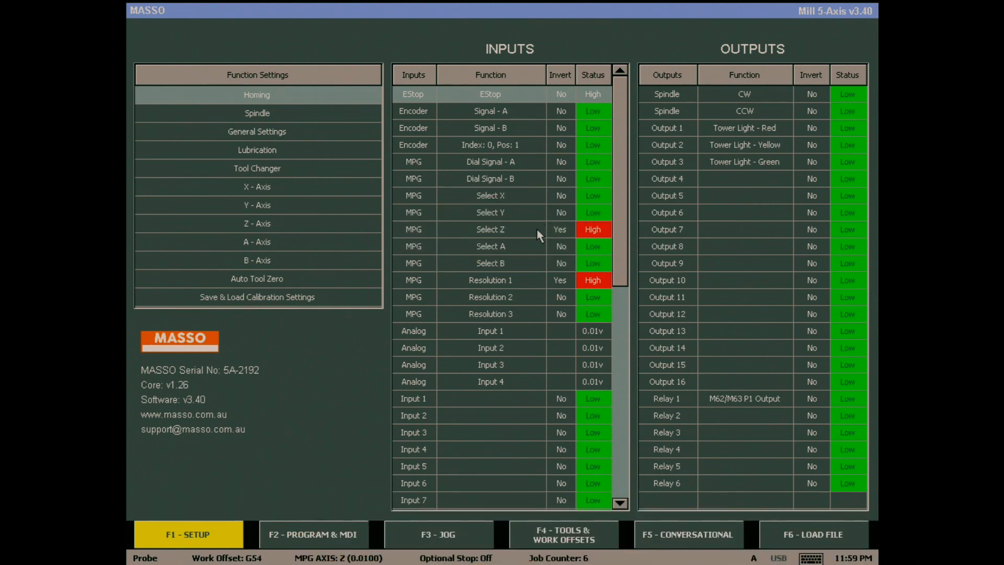
click(490, 280)
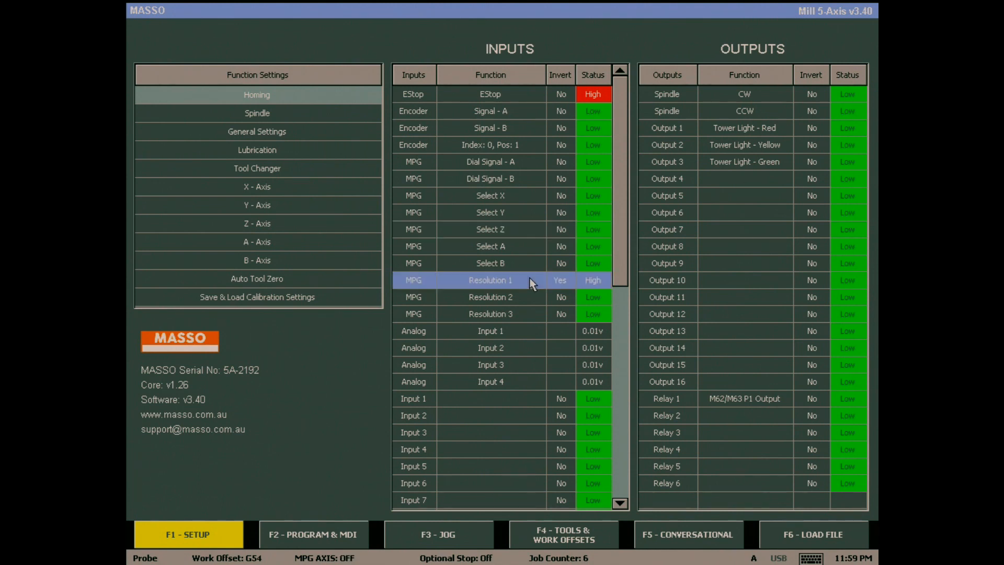
Step: Return via F3 - JOG to F1 - SETUP and scroll the INPUTS table down to Input 8 Door Sensor
click(439, 534)
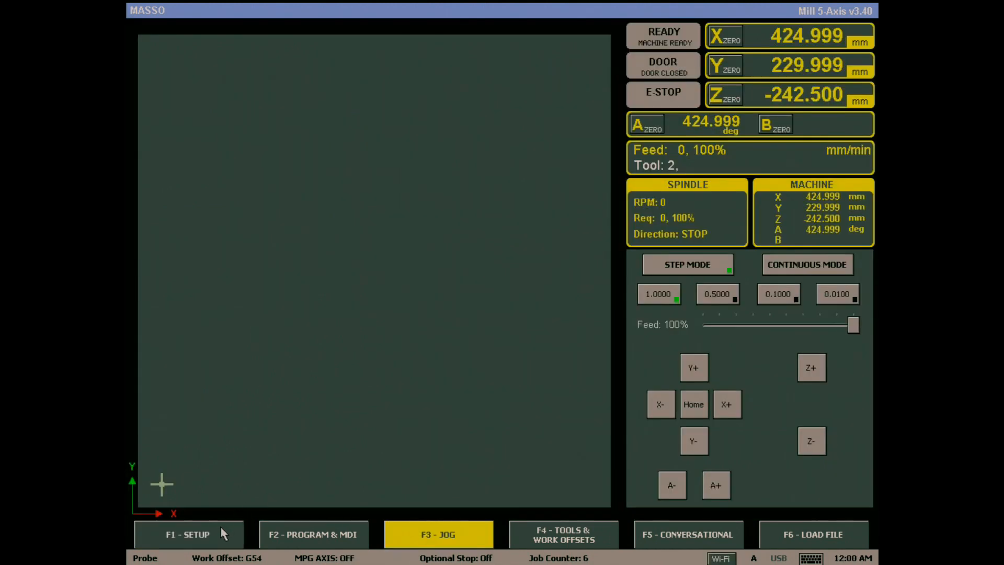
click(188, 534)
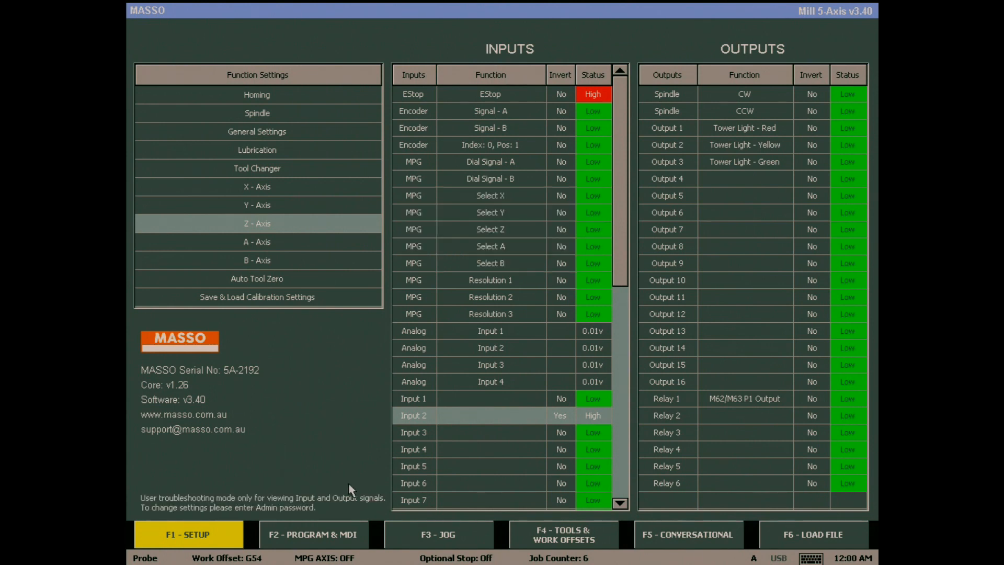
mouse_move(606, 347)
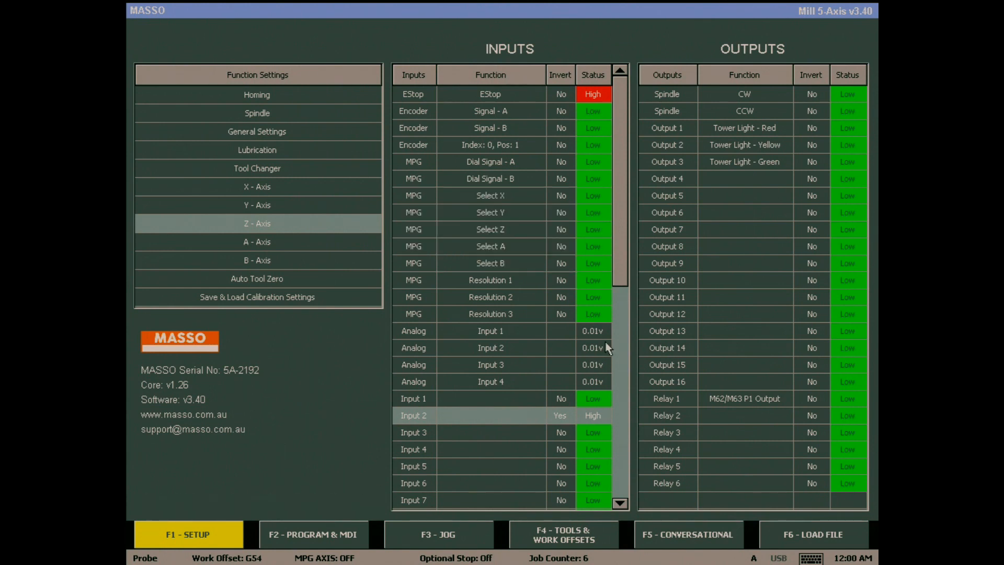
scroll(down, 3)
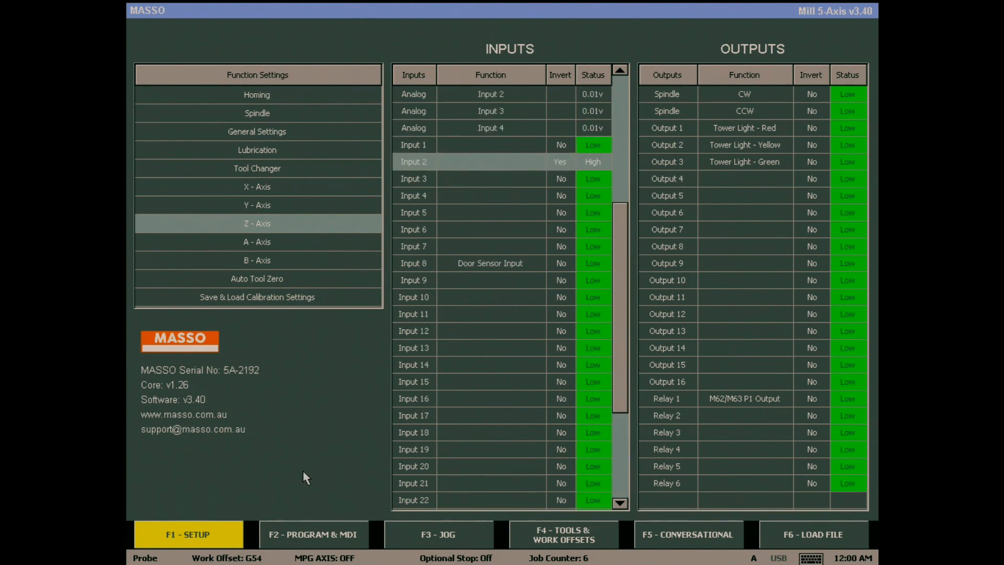
mouse_move(128, 508)
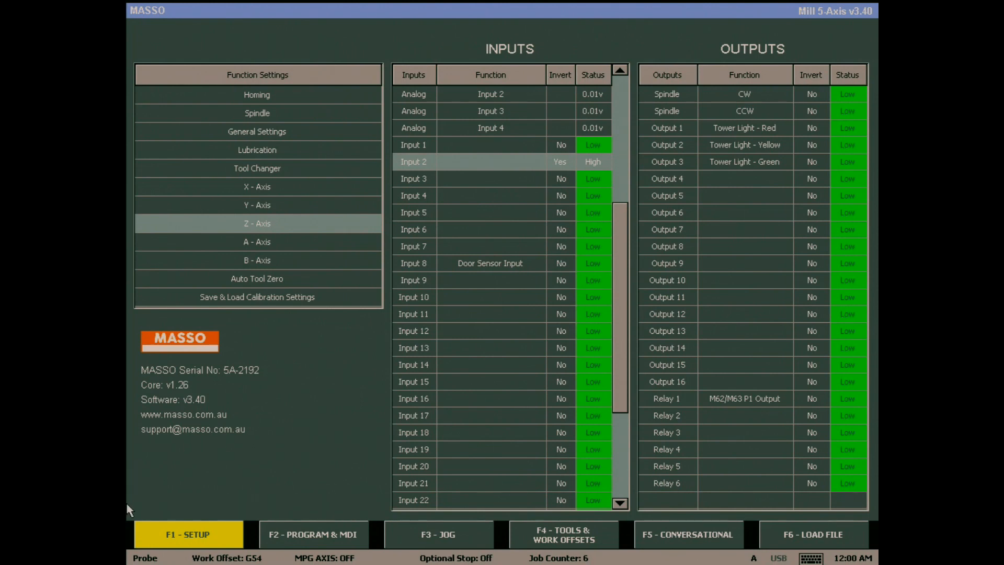
mouse_move(256, 463)
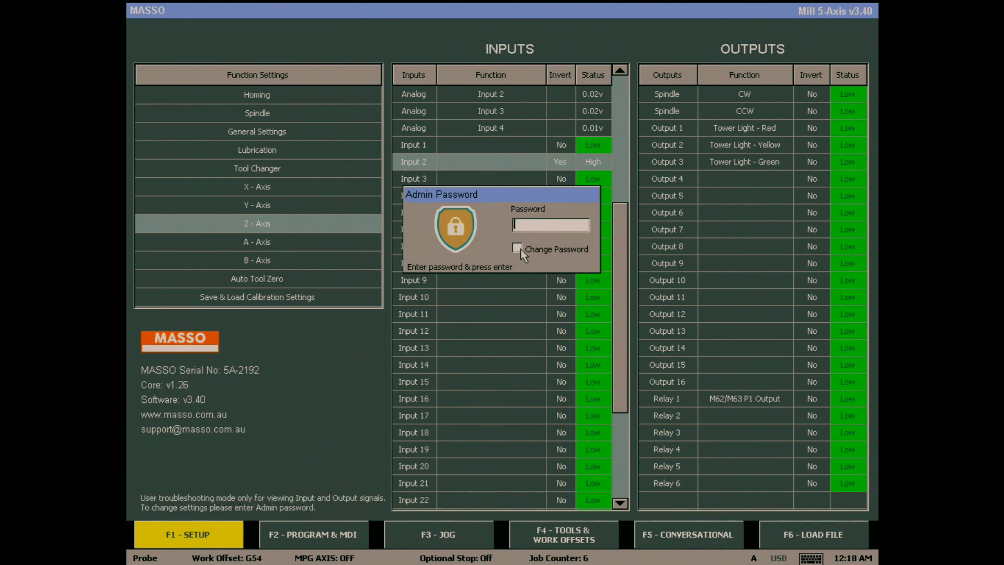
Step: Enable Change Password in the Admin Password prompt, enter the passwords, confirm, and leave the Password field ready
click(517, 248)
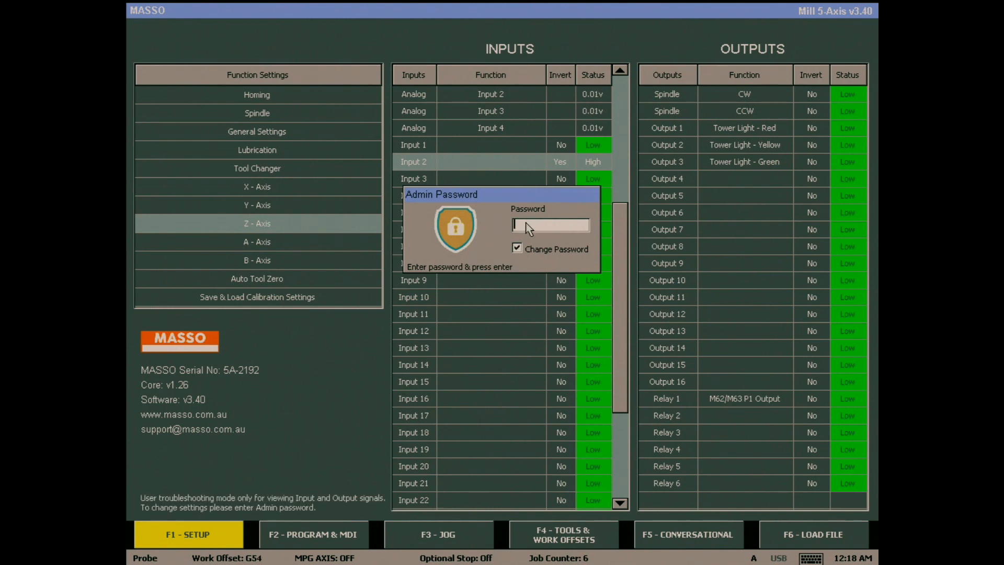
text(***)
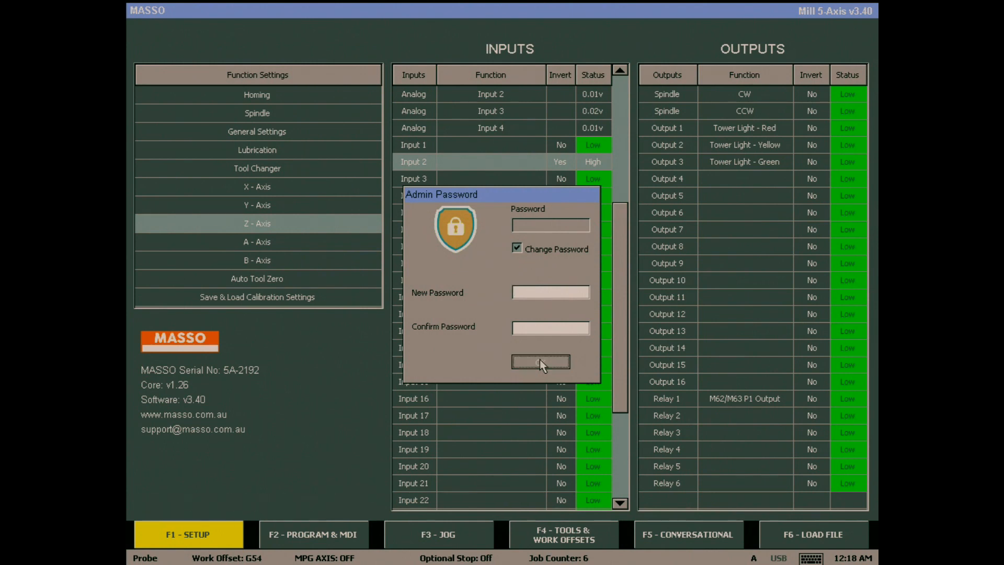
click(539, 361)
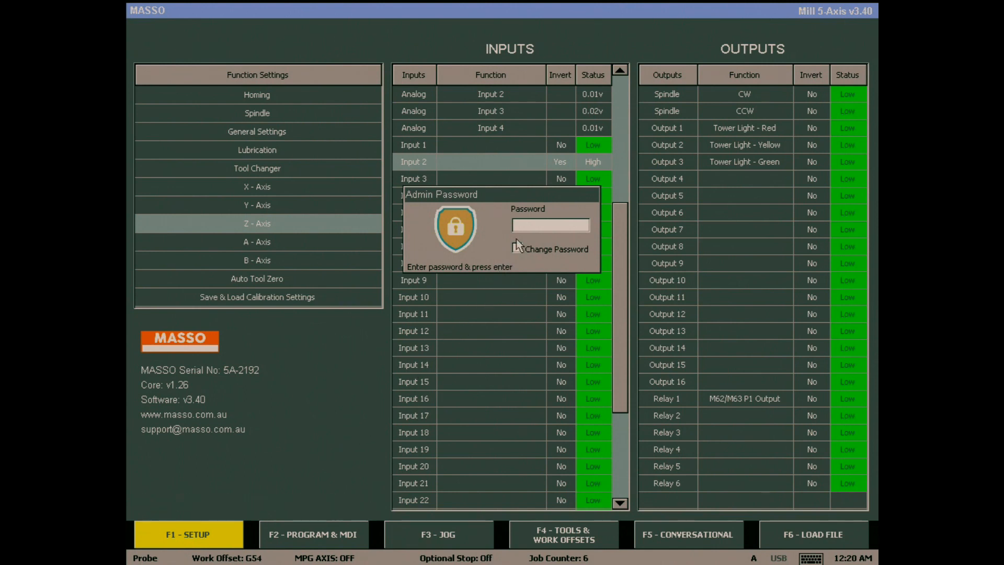
click(550, 225)
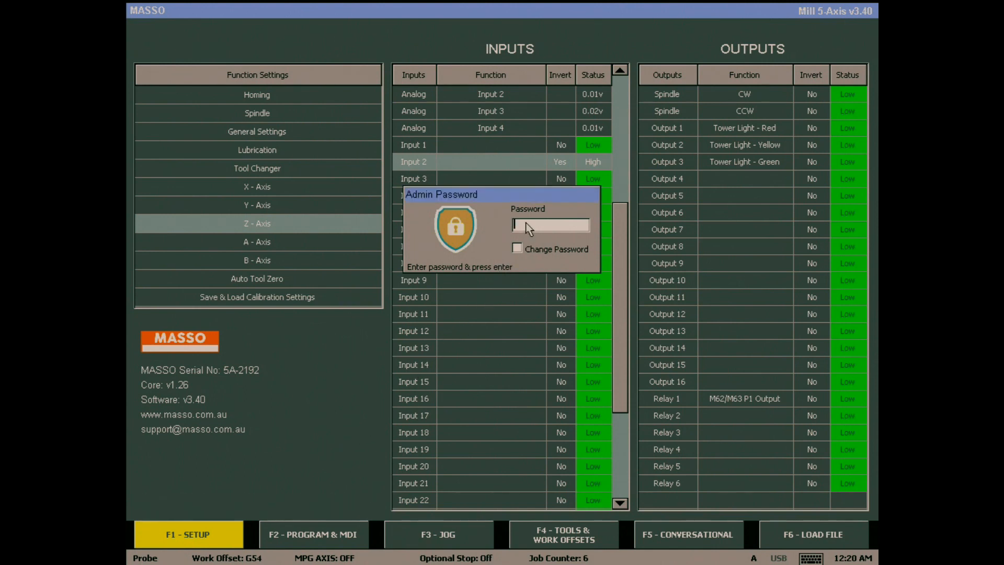